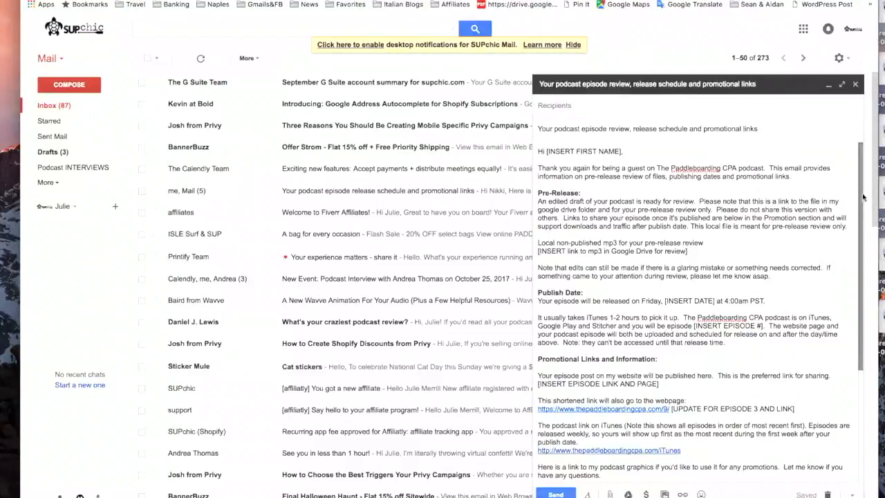
Scroll down the inbox after closing the podcast episode review draft.
scroll("down", 3)
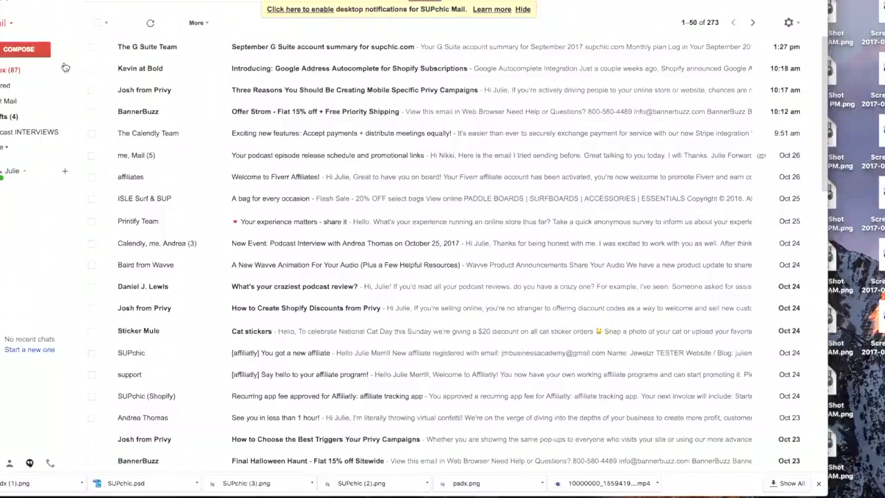
mouse_move(636, 12)
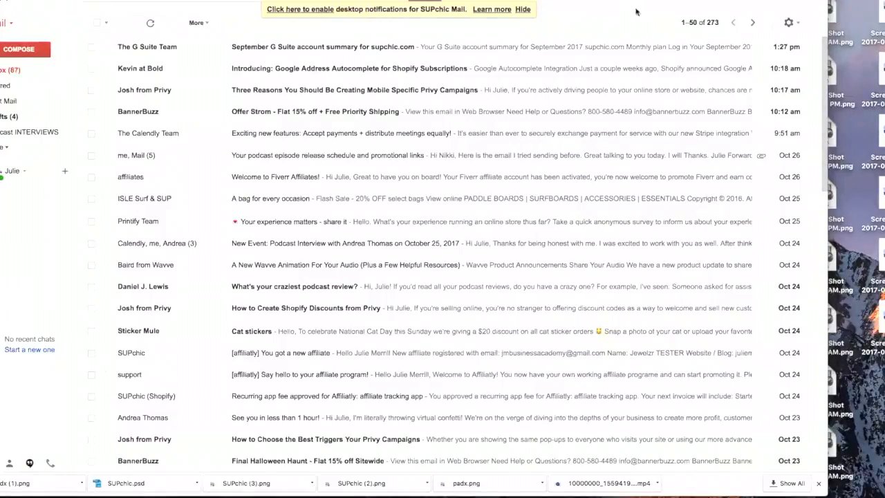
mouse_move(789, 22)
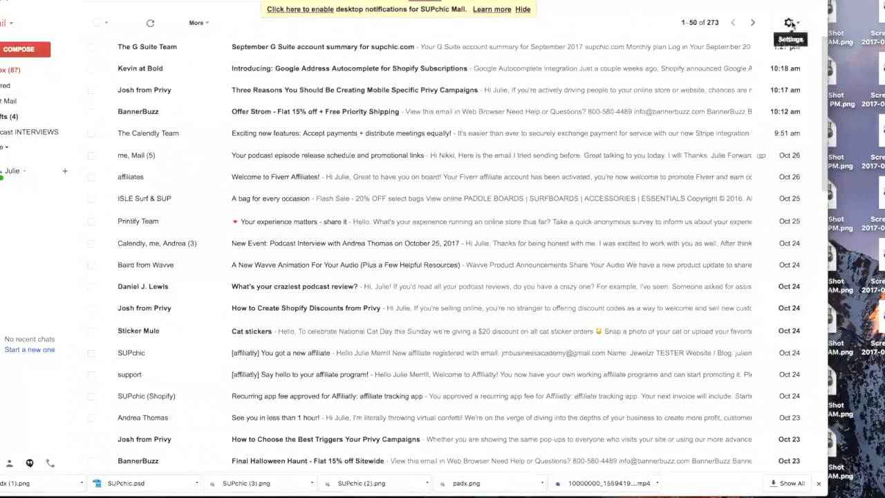
Open Gmail's full Settings page and reopen the podcast episode review draft.
left_click(789, 22)
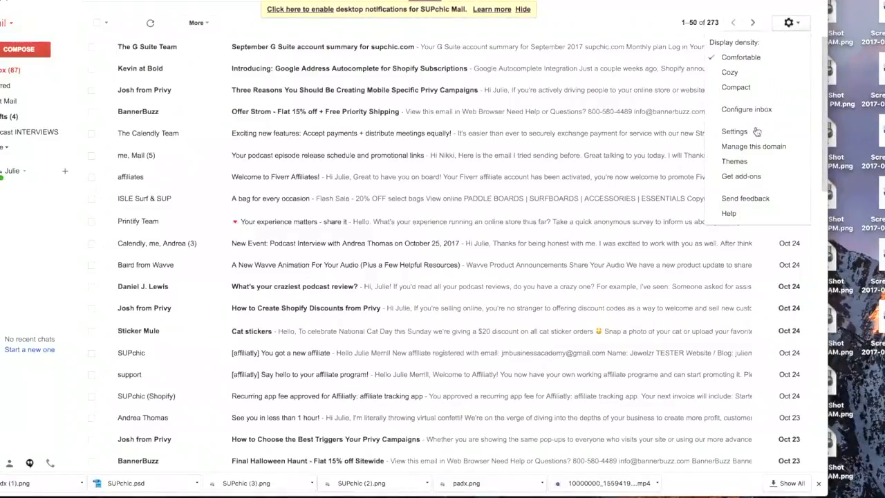
left_click(734, 131)
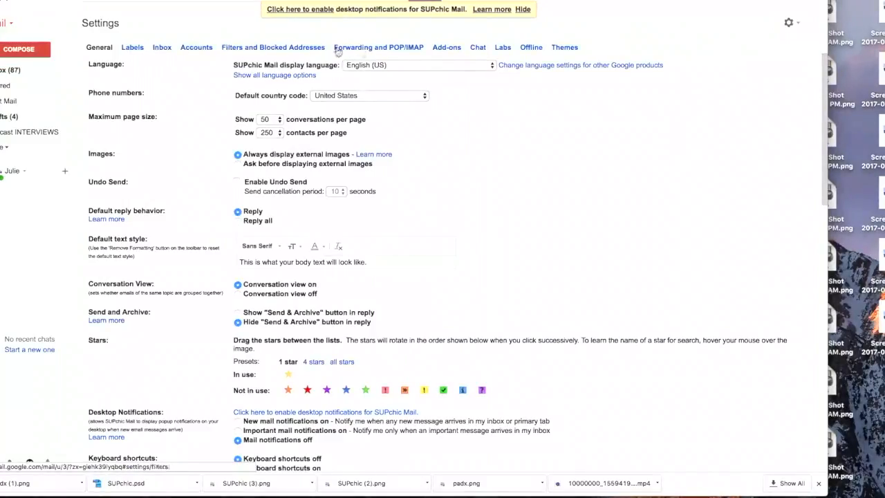
left_click(503, 47)
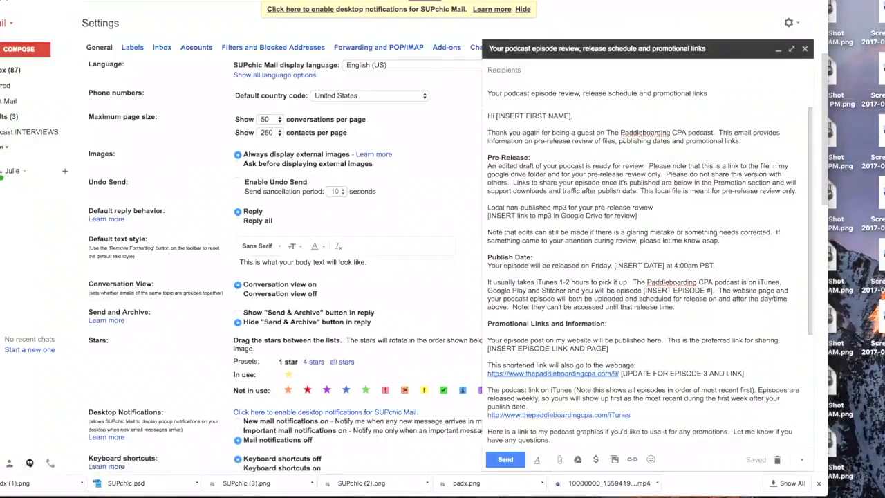
Save the podcast episode review draft as a new canned response, leaving a blank signature-only message.
scroll("down", 3)
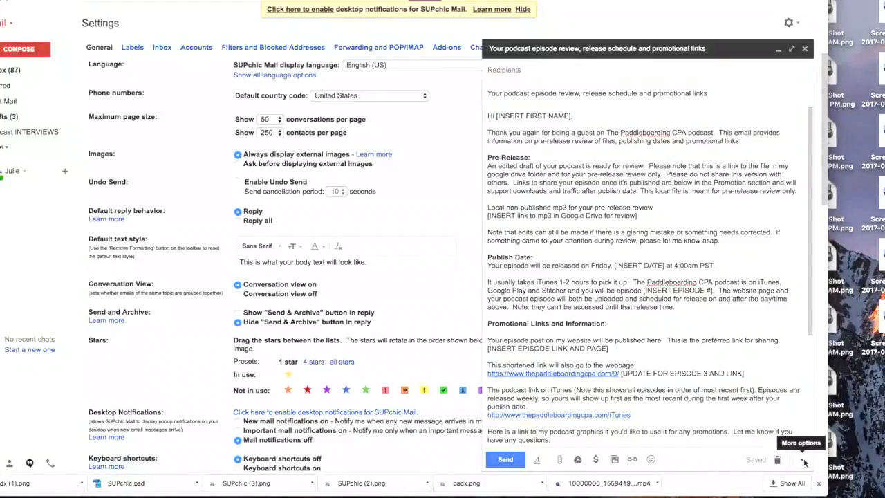
left_click(801, 460)
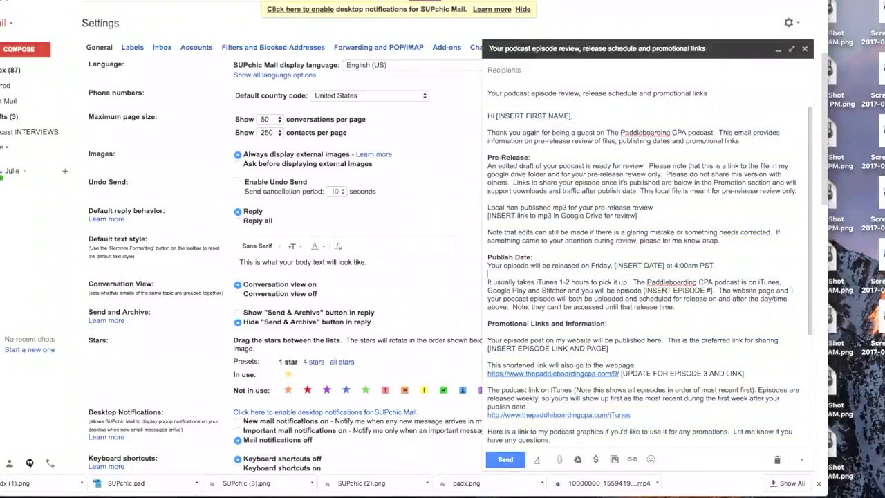
left_click(800, 459)
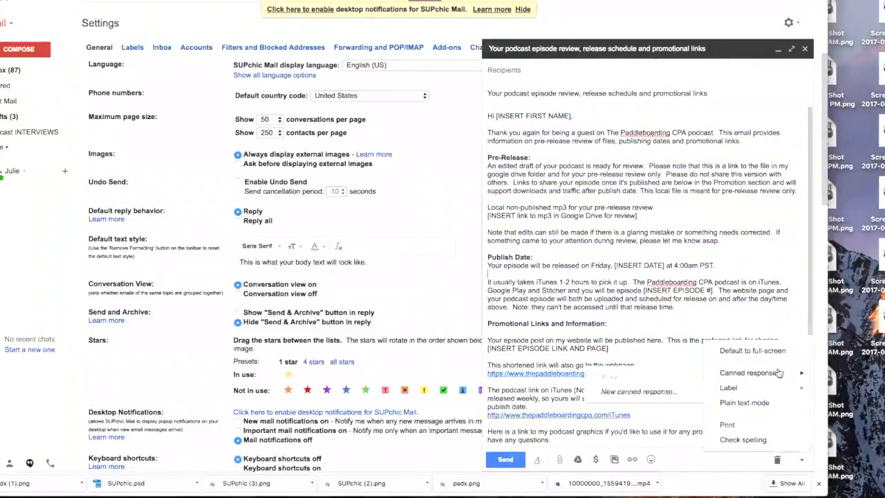
left_click(637, 391)
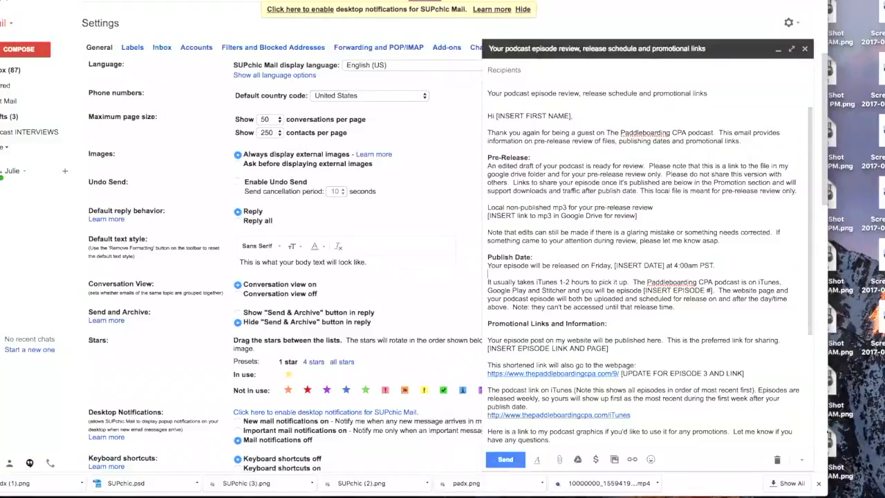
left_click(801, 459)
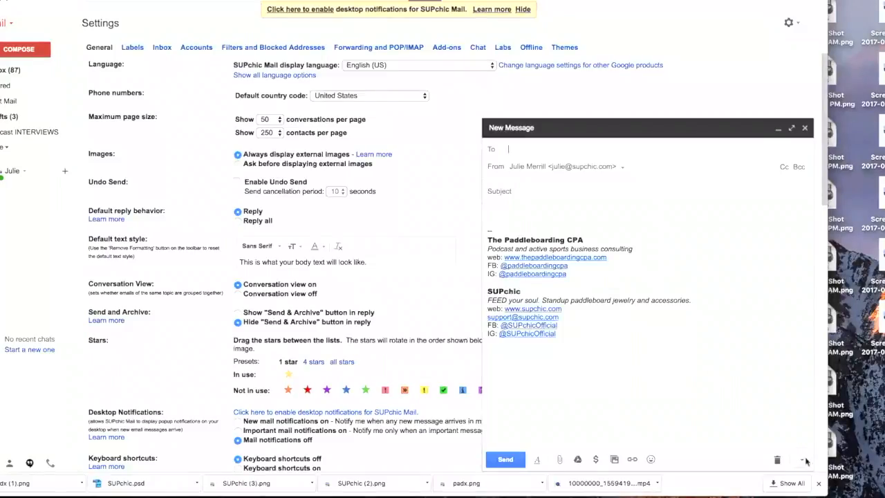
Insert the podcast canned response and scroll down to the doubled signature block.
left_click(806, 459)
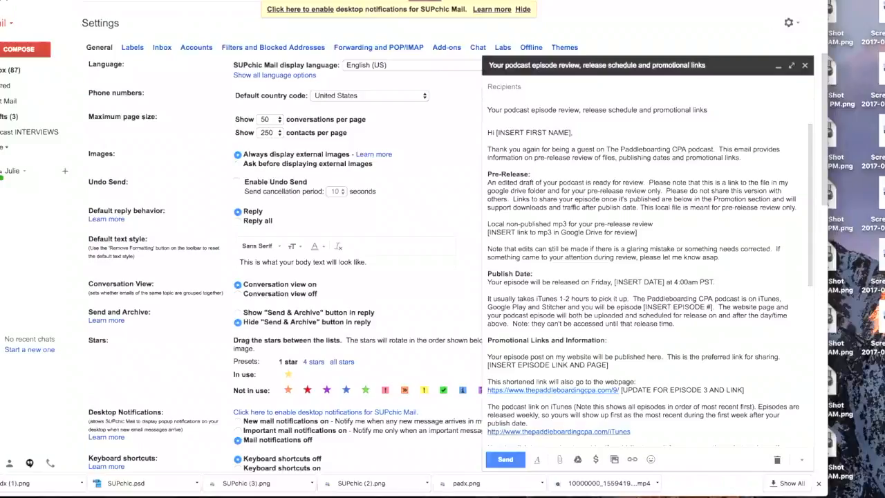
scroll("down", 3)
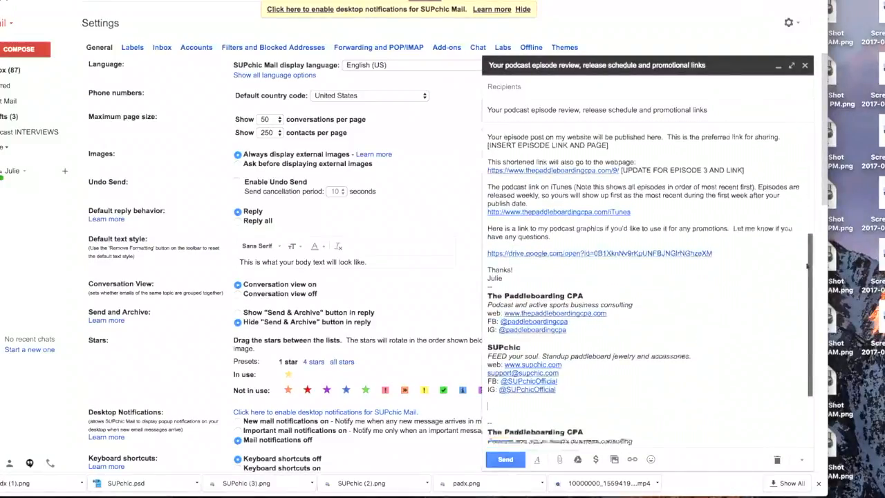
scroll("down", 3)
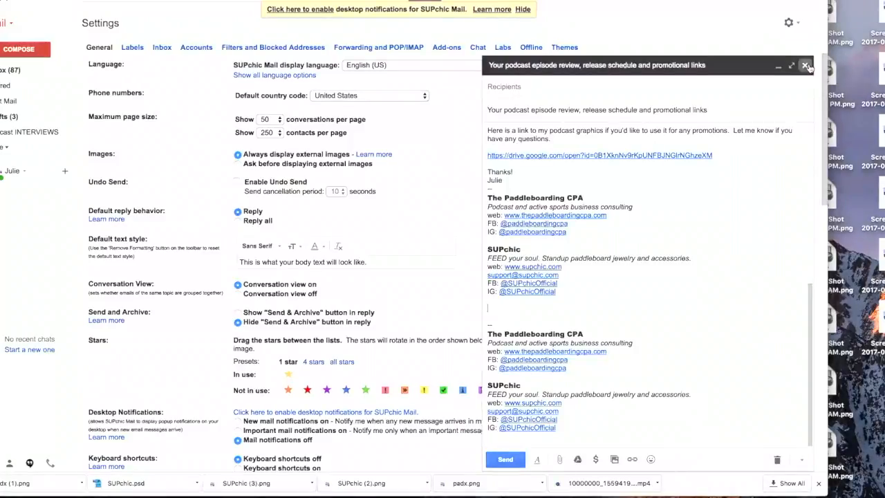
Close the duplicated-signature message, compose a new one, and try inserting the podcast response.
left_click(805, 65)
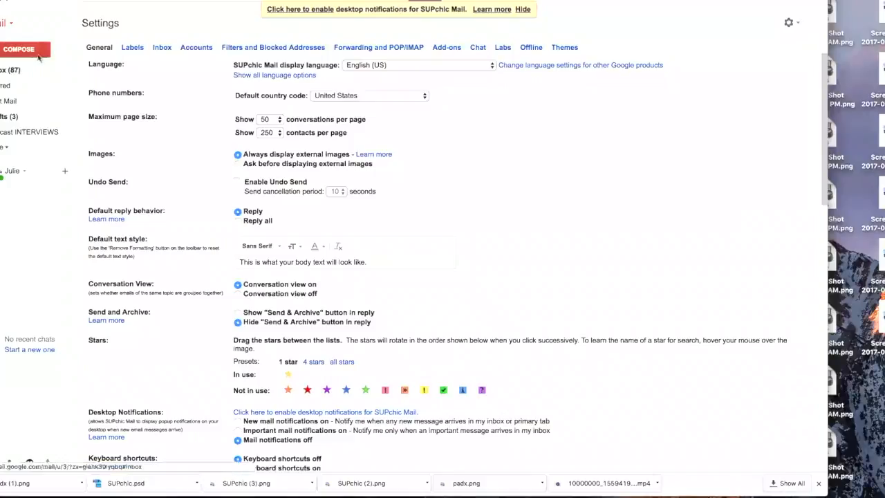
left_click(27, 49)
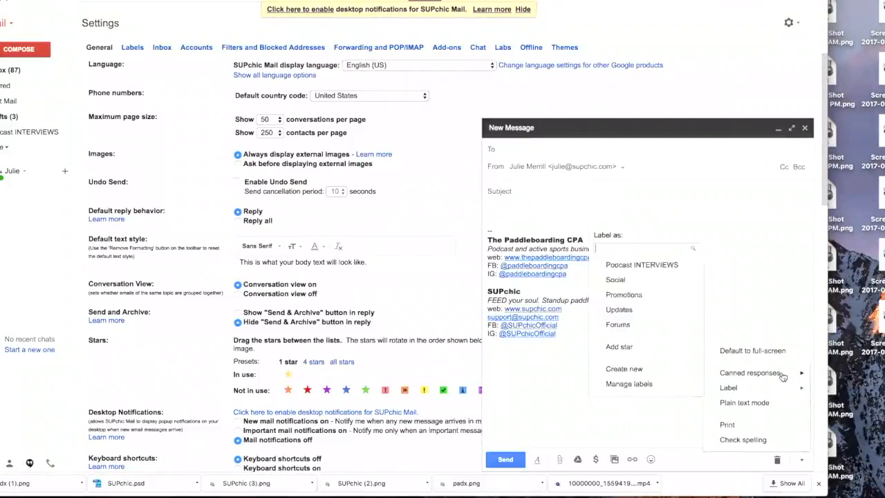
left_click(749, 373)
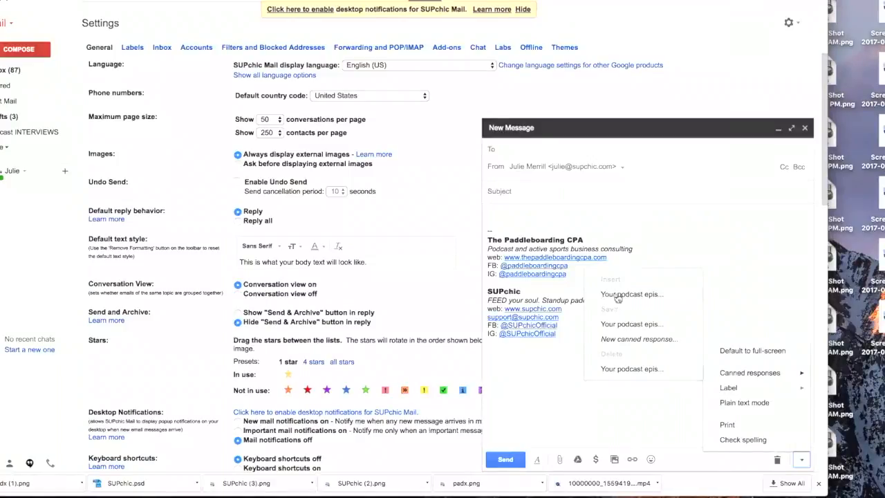
left_click(631, 294)
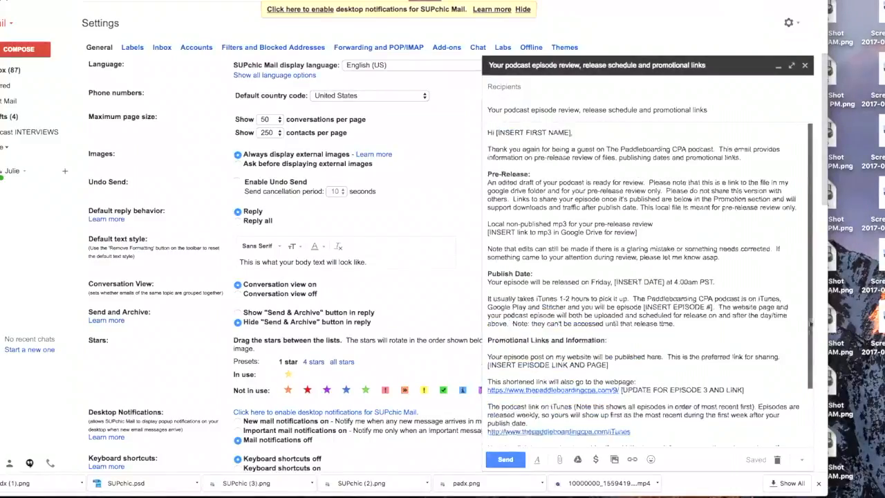
left_click(800, 459)
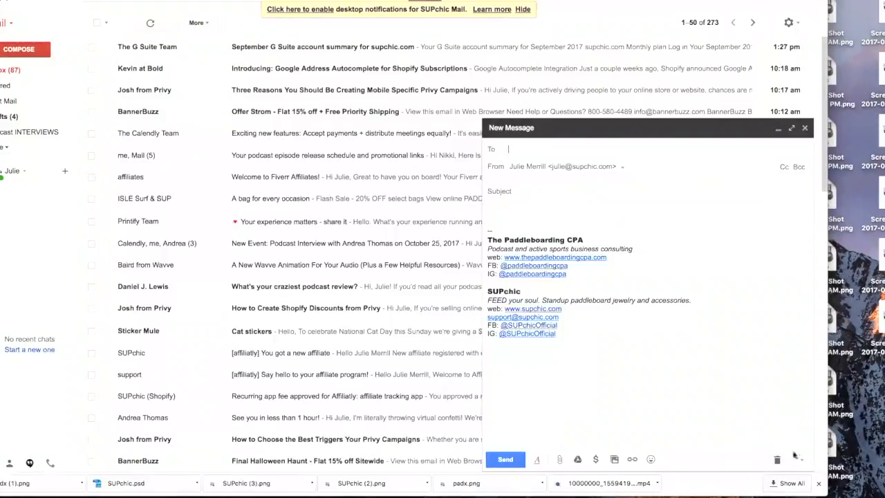
Insert the podcast episode review response and select the INSERT FIRST NAME placeholder.
left_click(795, 459)
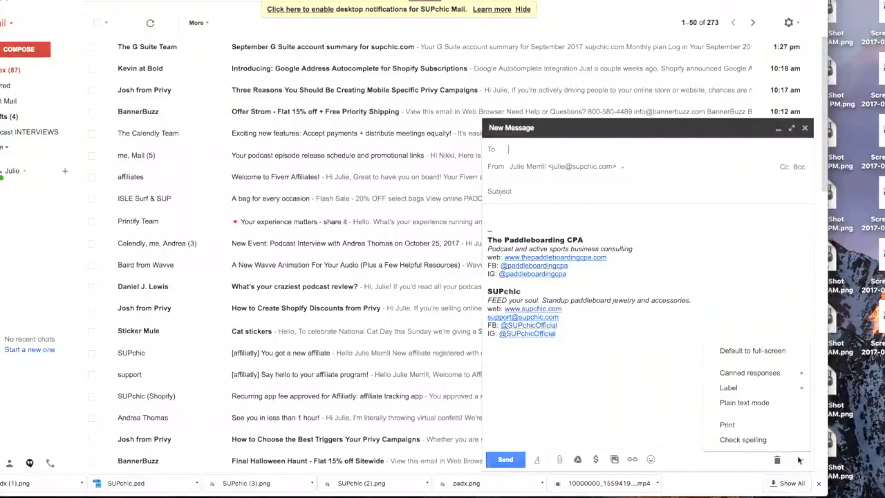
left_click(750, 372)
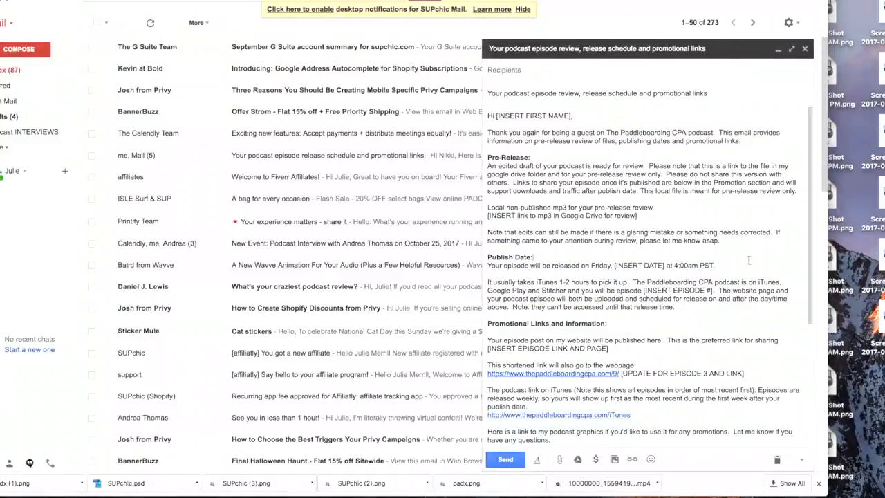
scroll("down", 3)
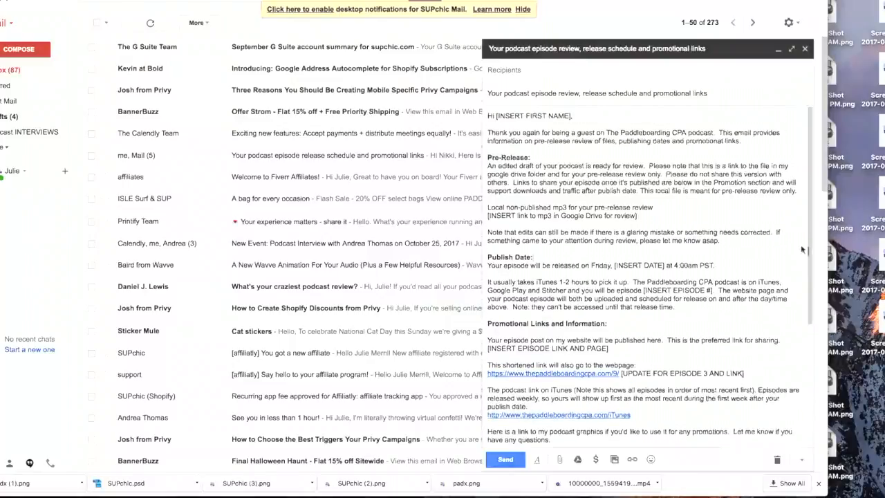
double_click(533, 116)
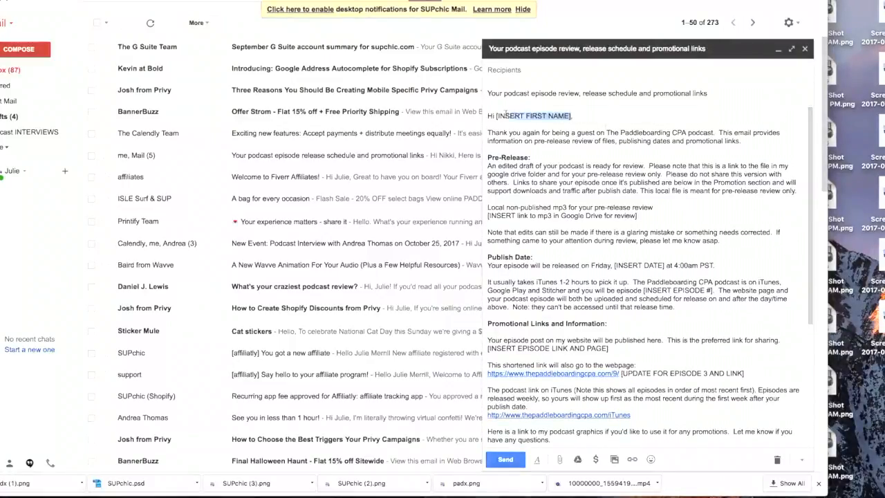